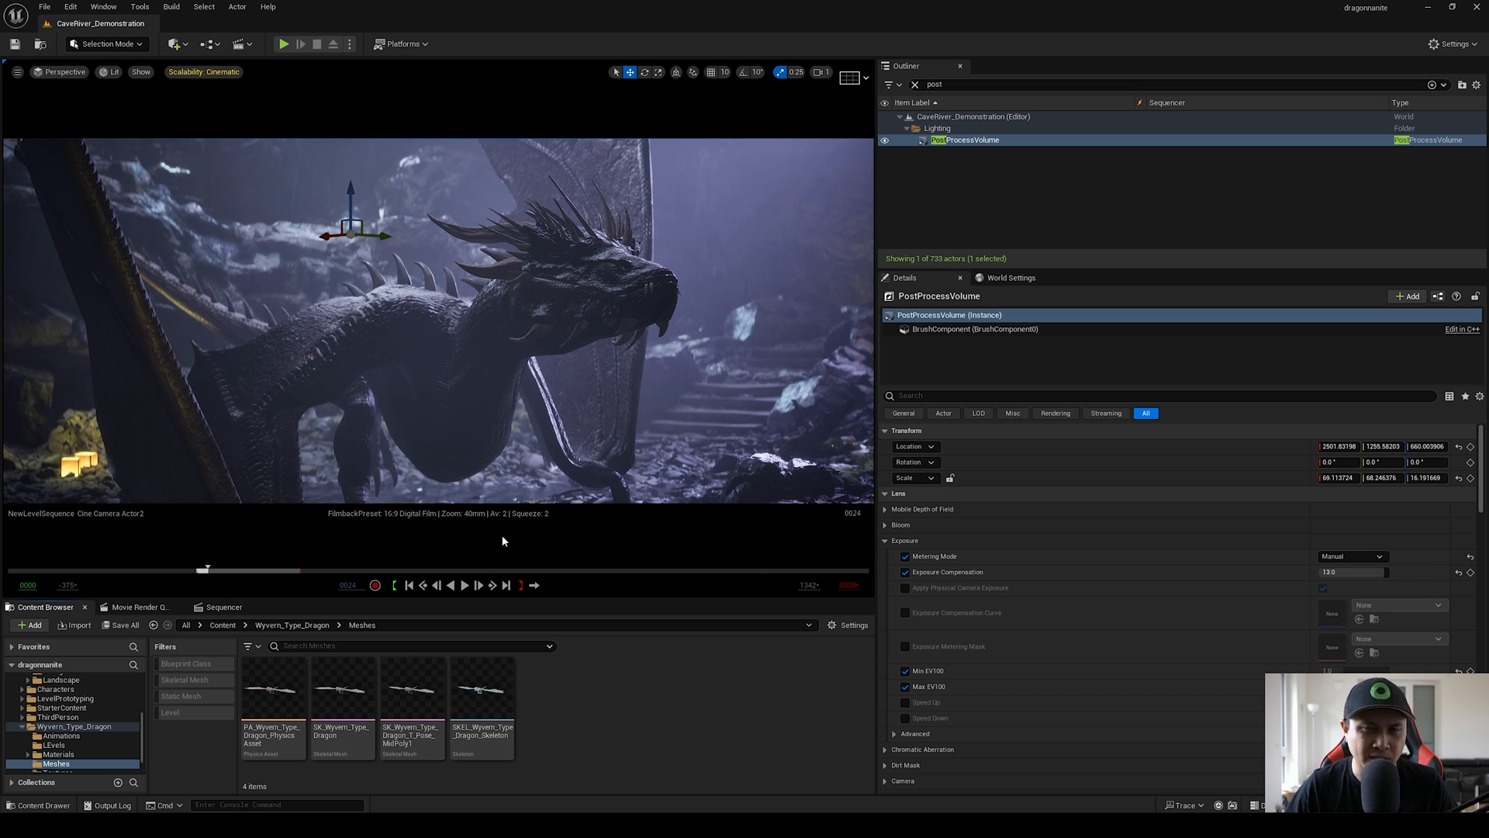
mouse_move(481, 698)
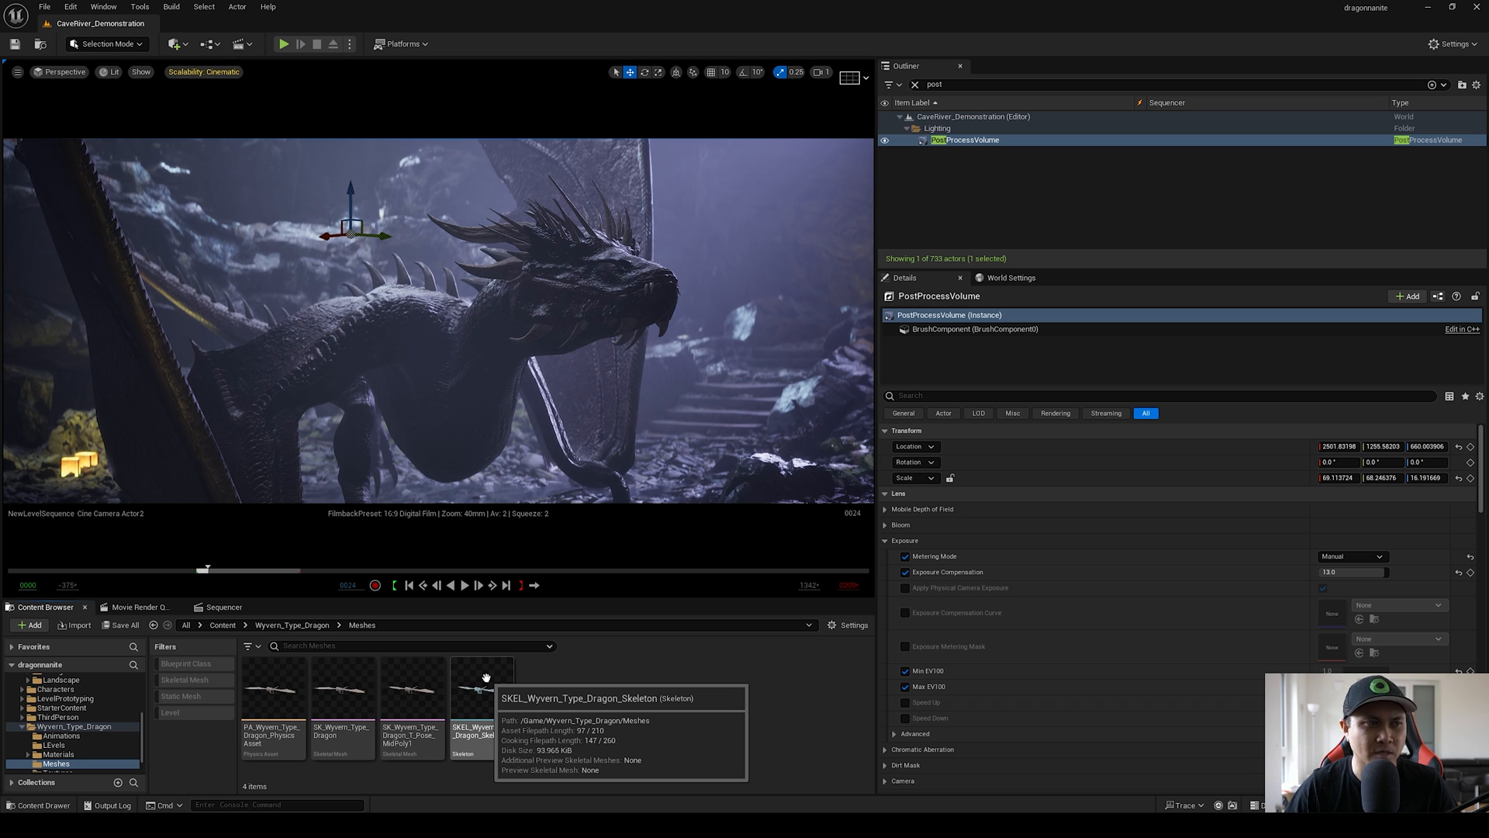
Inspect the dragon skeleton asset, then scrub the level sequence playhead to frame 64.
double_click(484, 689)
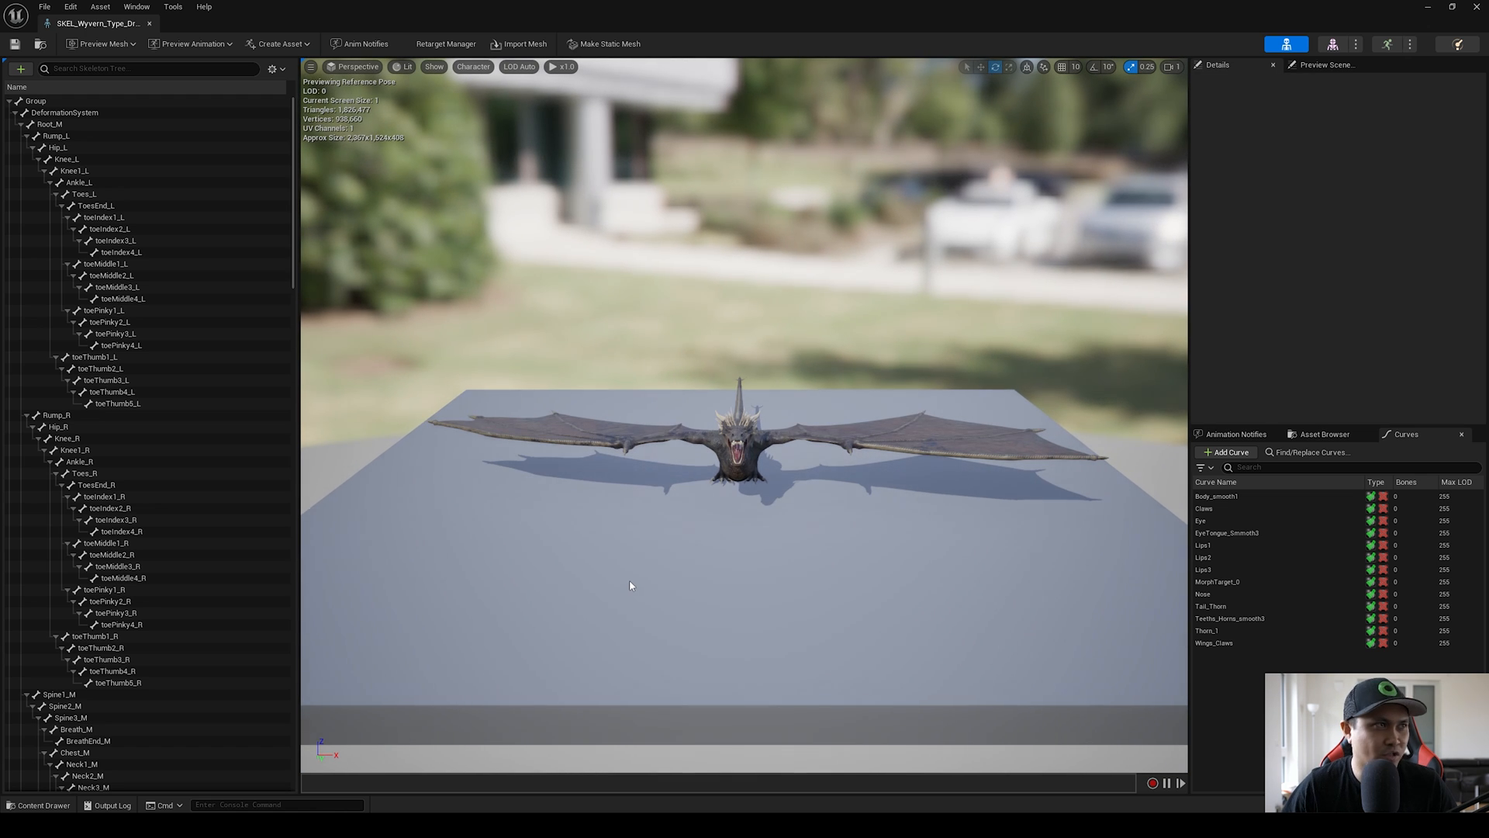
mouse_move(1340, 43)
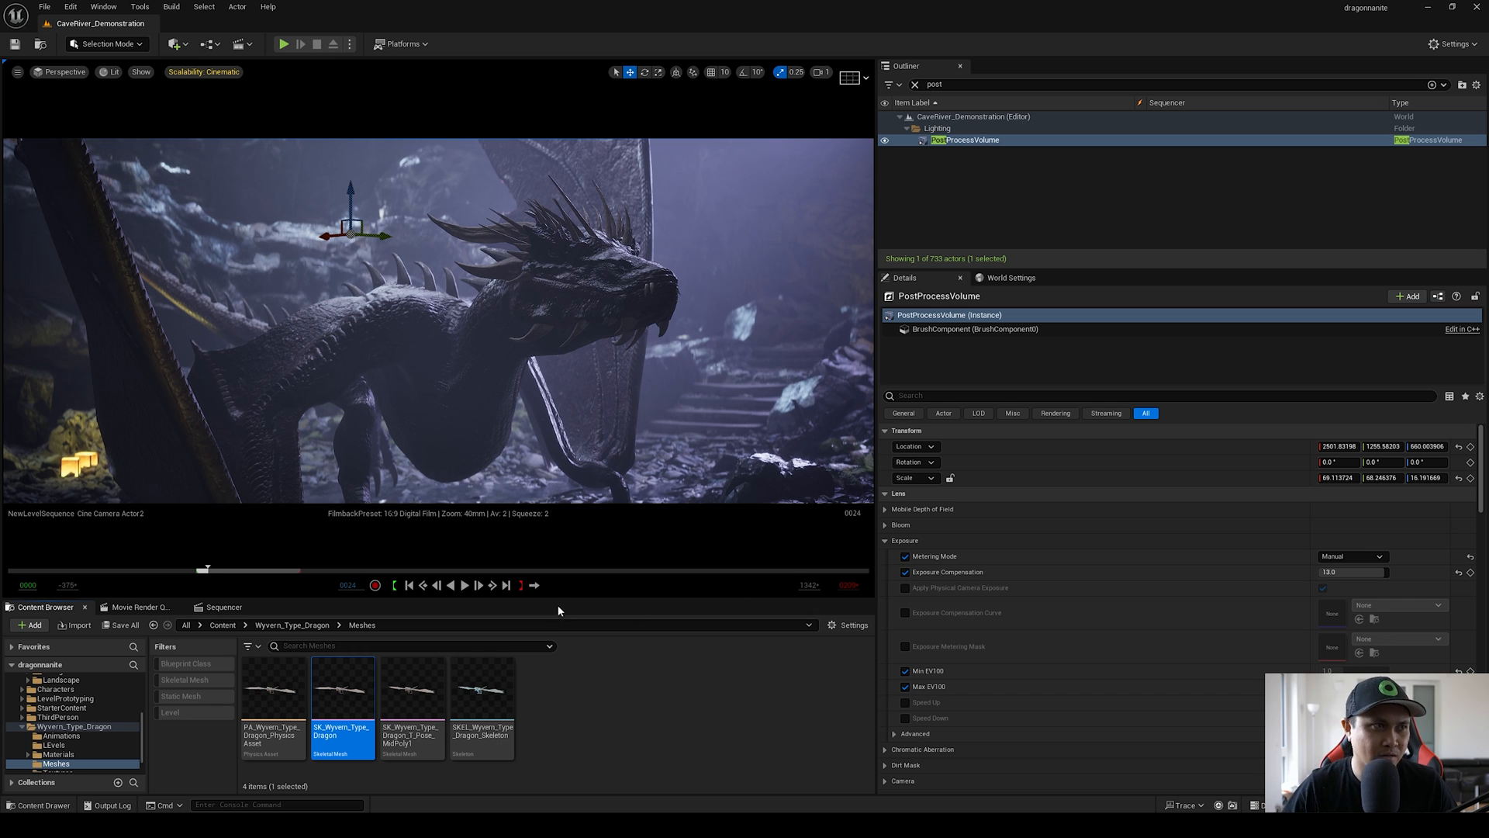
click(220, 607)
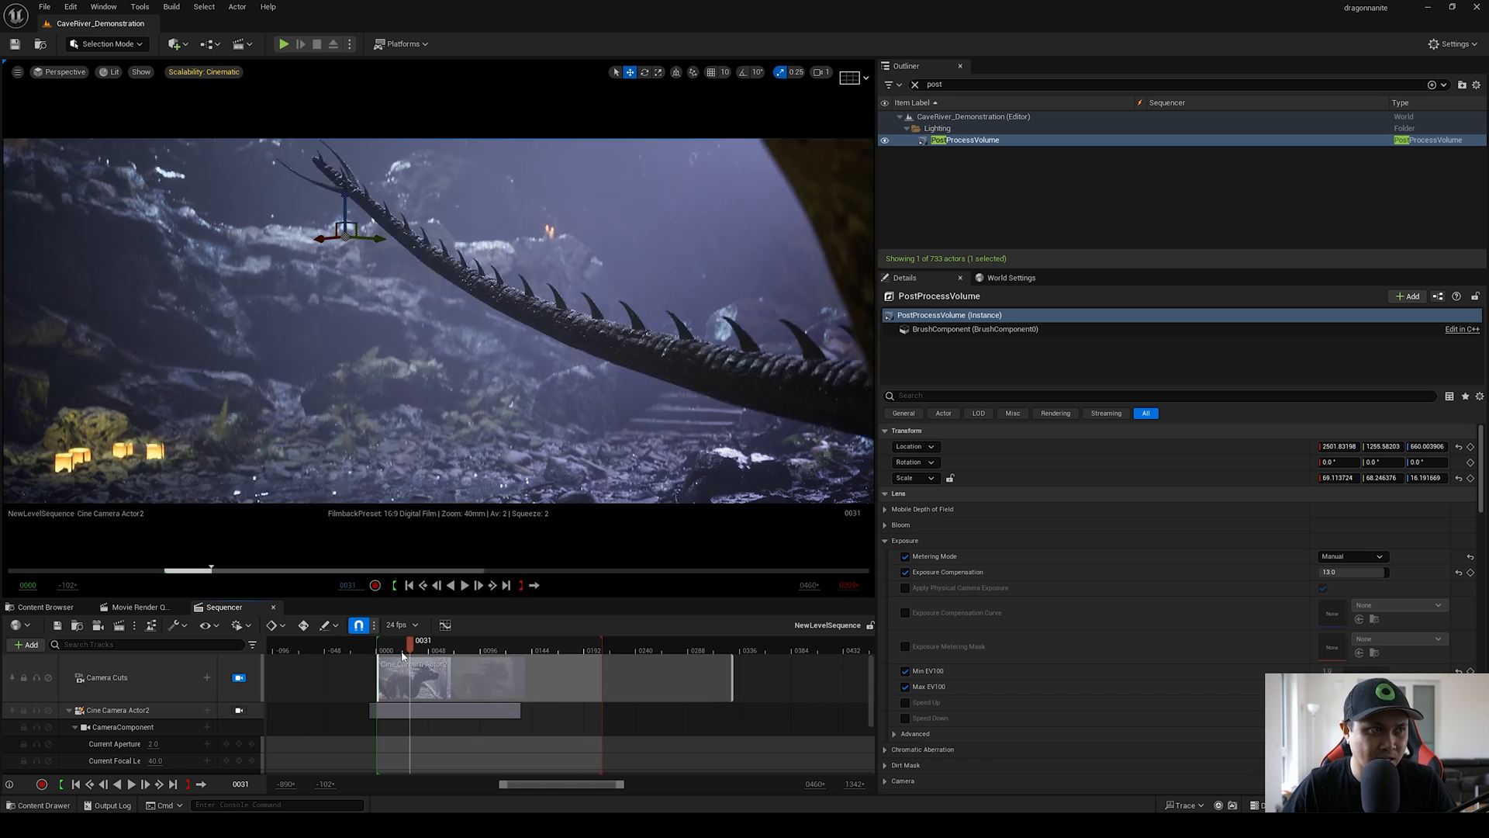
drag(404, 639, 394, 639)
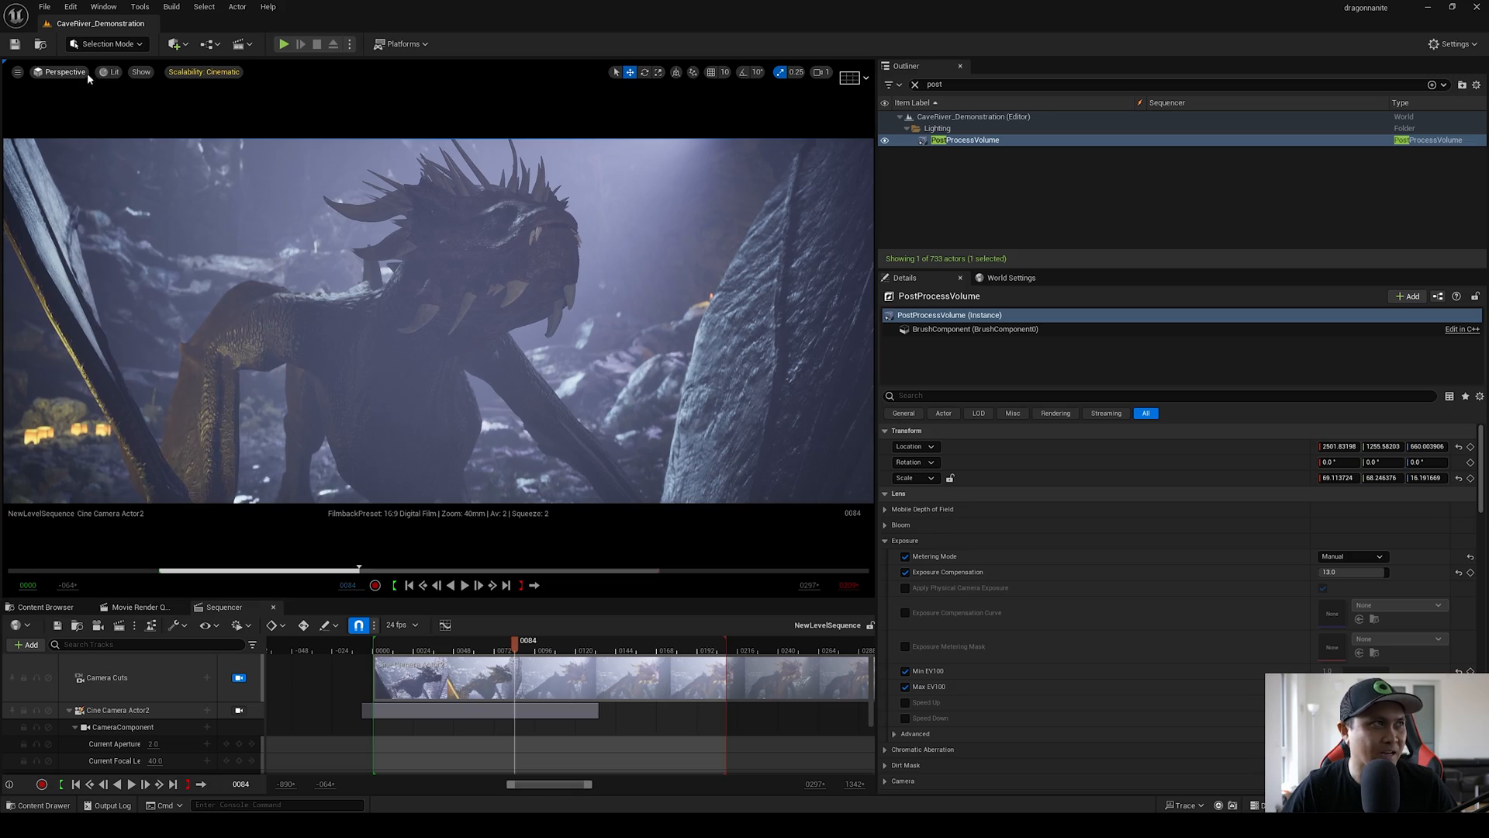
click(105, 71)
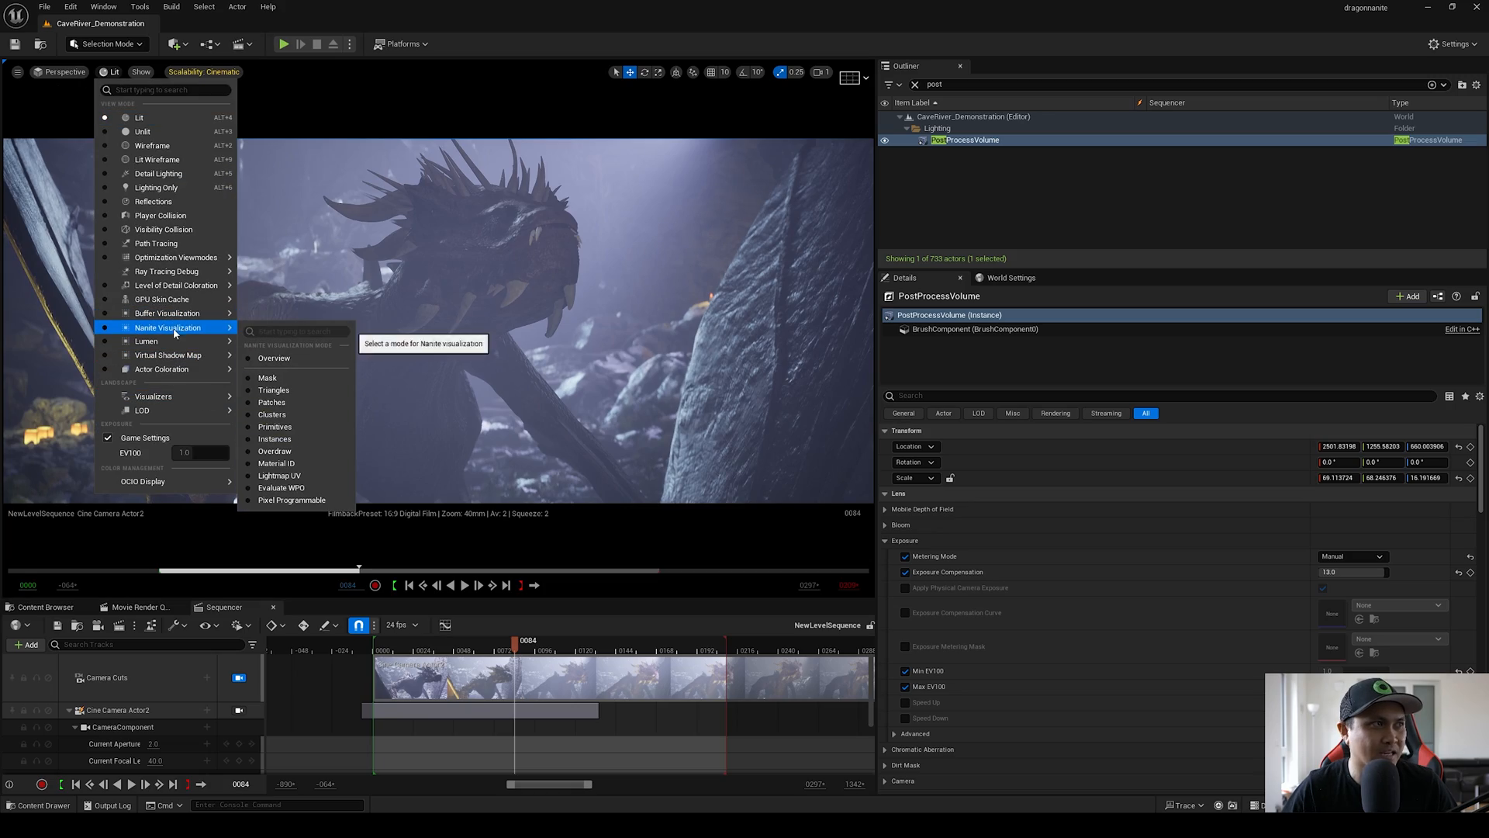
Switch the viewport to Nanite Triangles visualization and open MI_Dragon03_Inst.
click(273, 389)
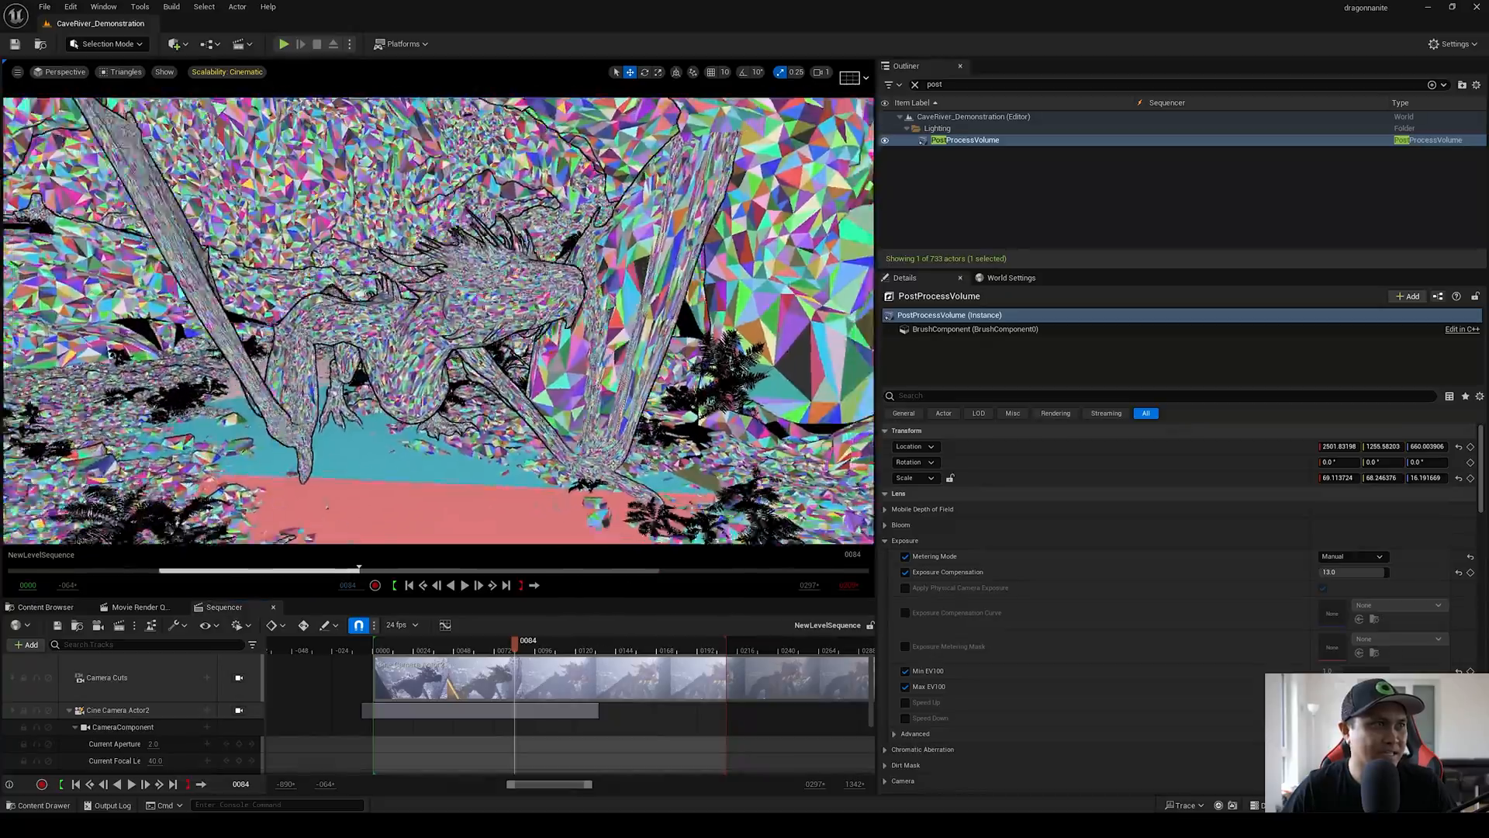
click(465, 585)
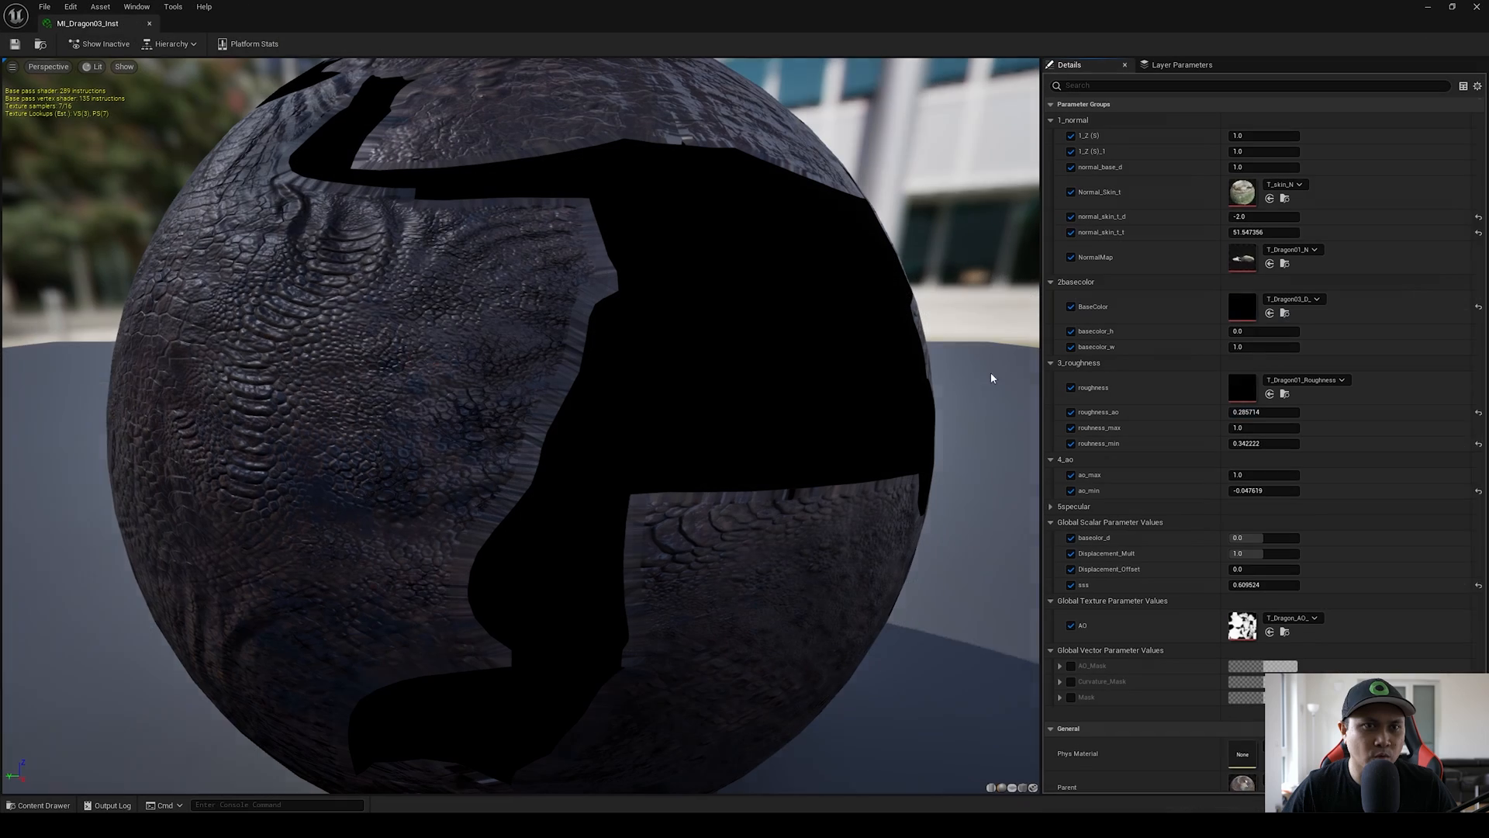
Scroll through the dragon material instance's normal, roughness and AO parameters.
scroll(down, 3)
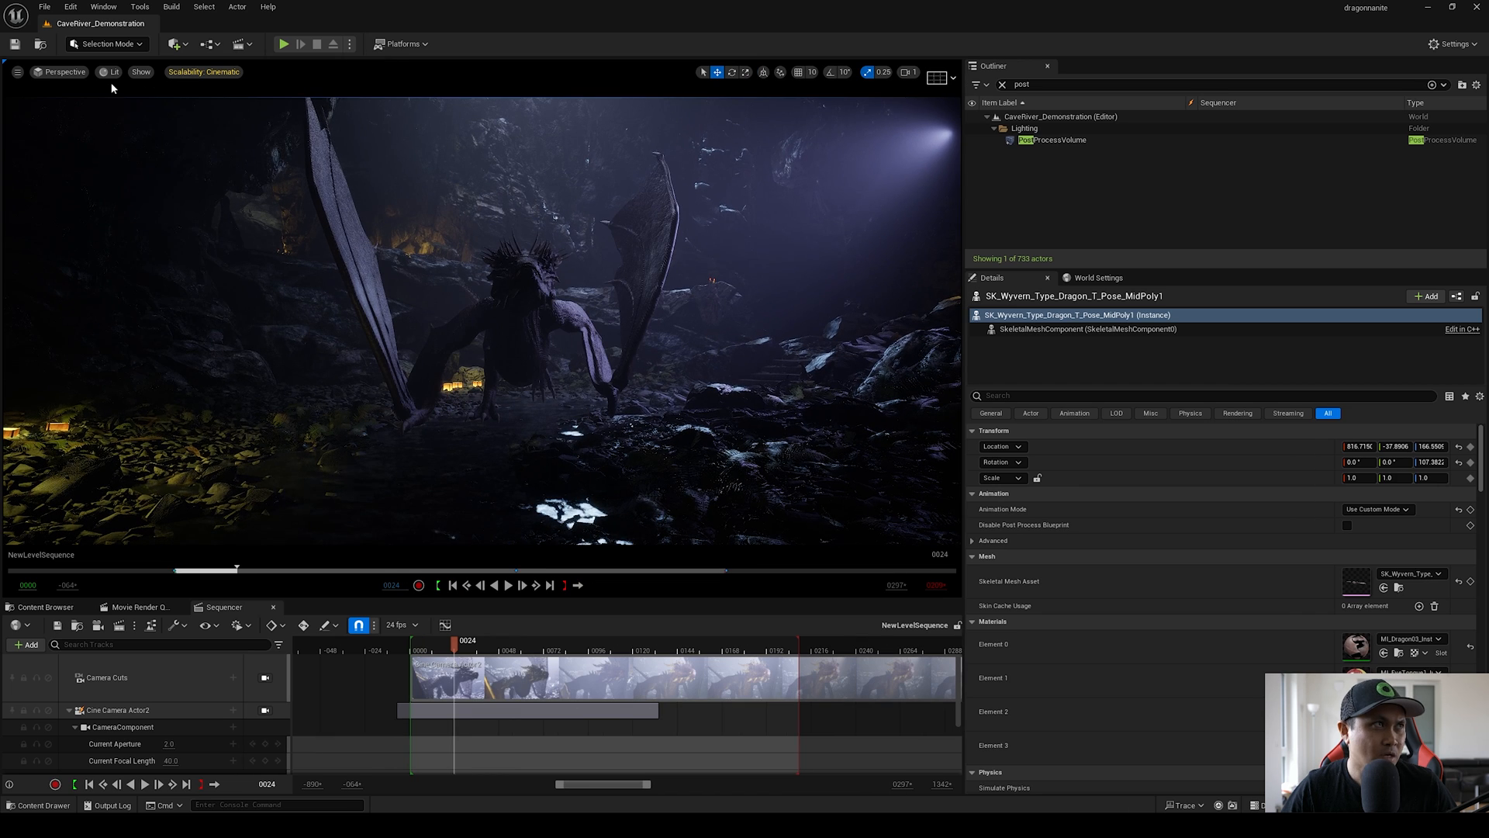
View the cave as Lumen Scene, return to Lit and play the dragon sequence.
click(109, 71)
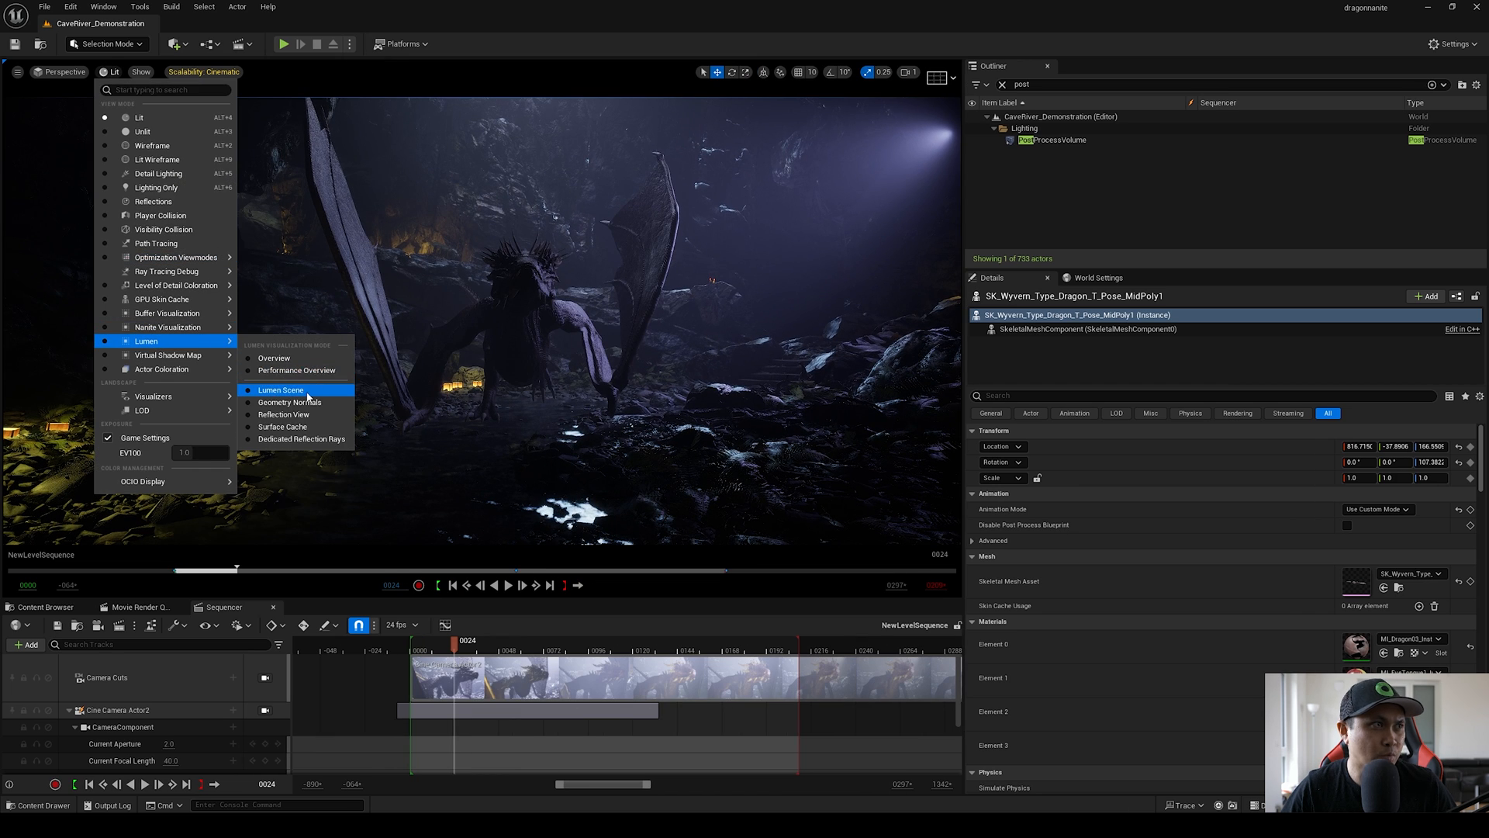
click(279, 390)
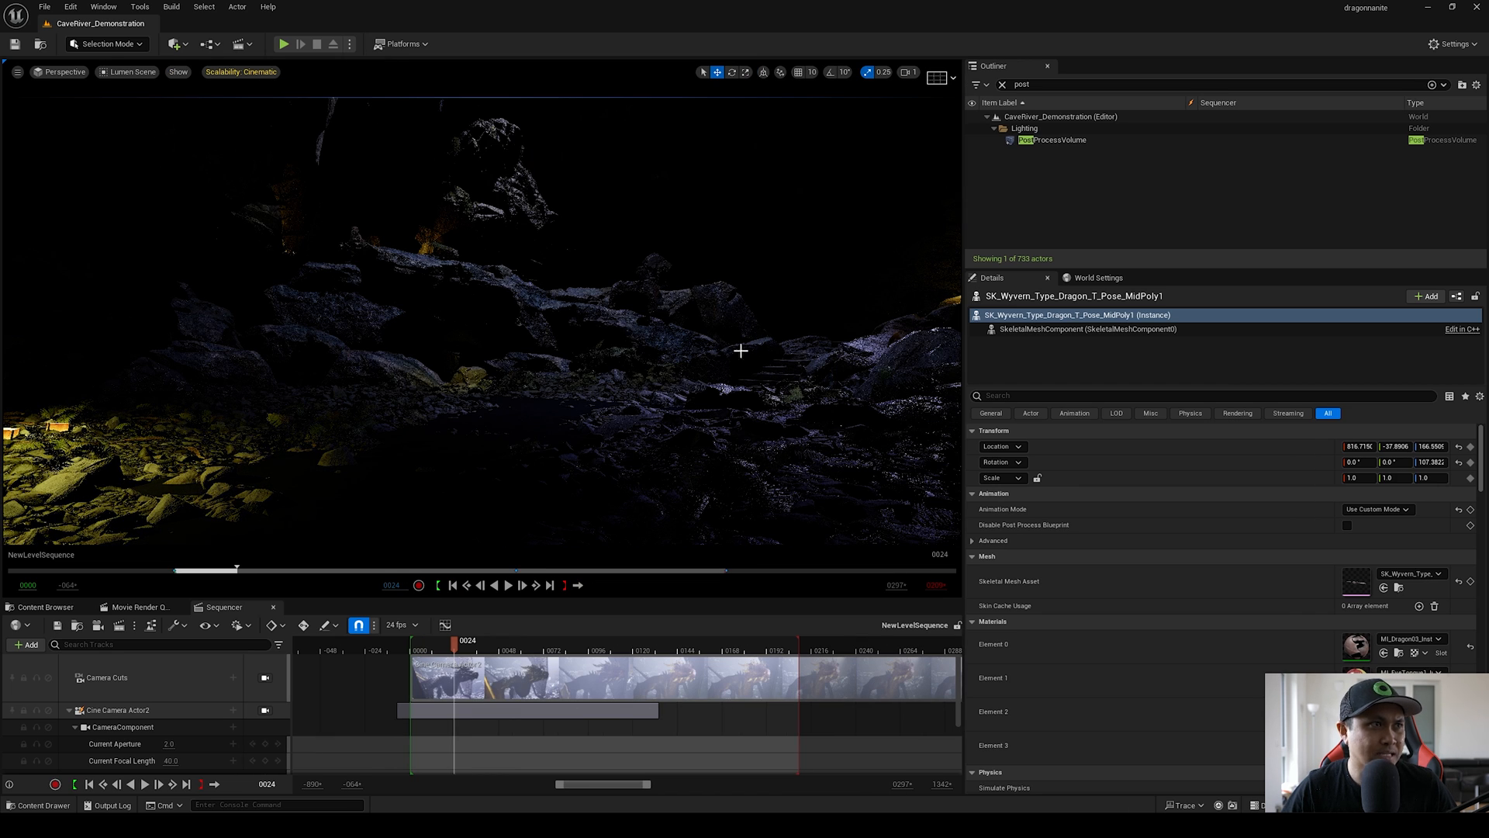
mouse_move(532, 344)
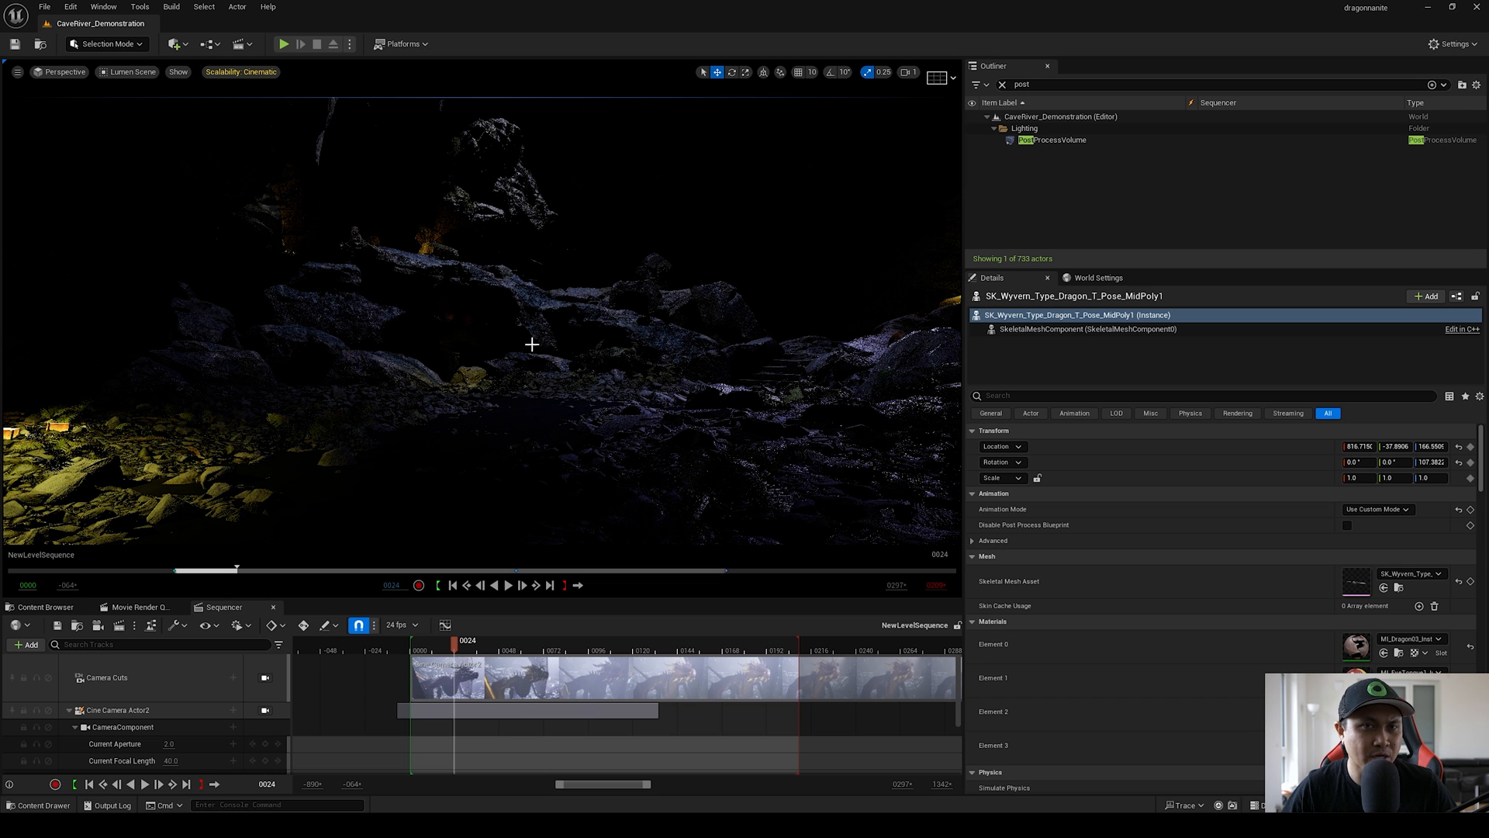
click(107, 72)
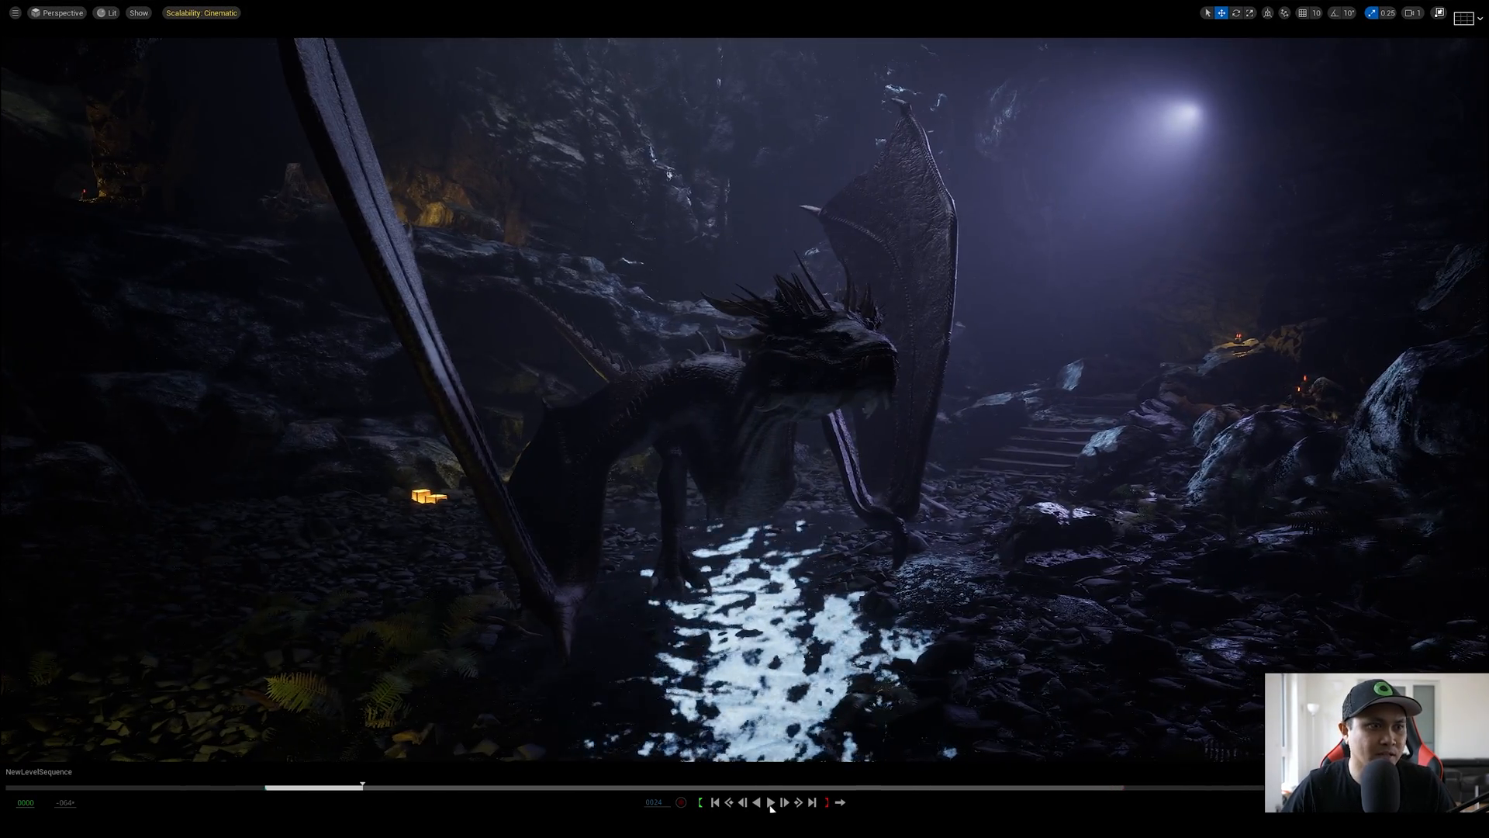
click(775, 825)
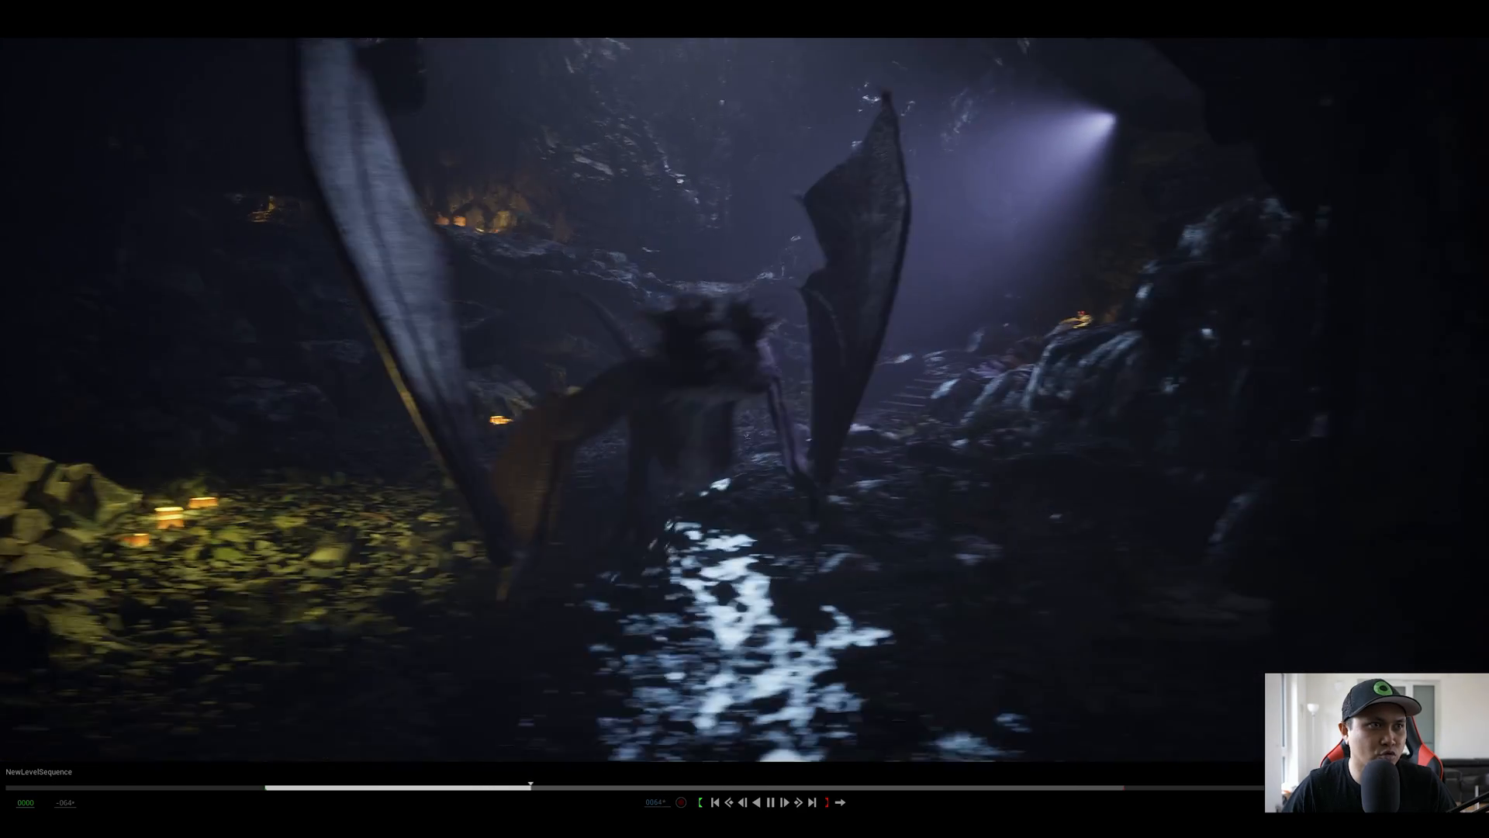